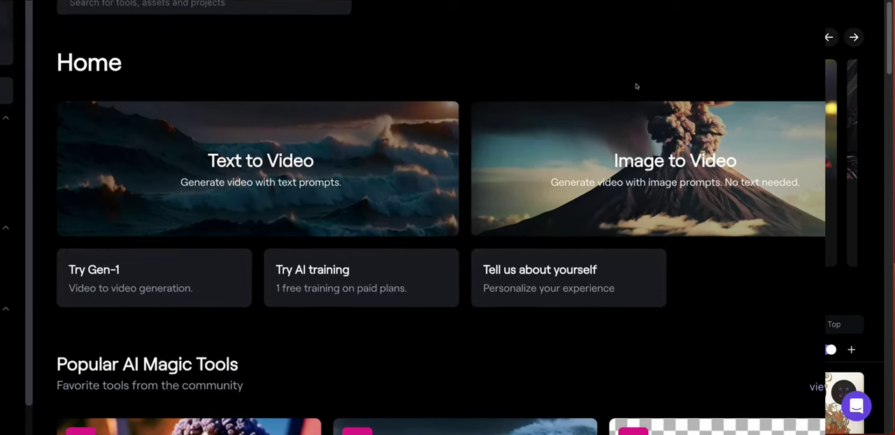
- Finish viewing the exported cityscape clip and close it back to the Leonardo.Ai home page
scroll("up", 3)
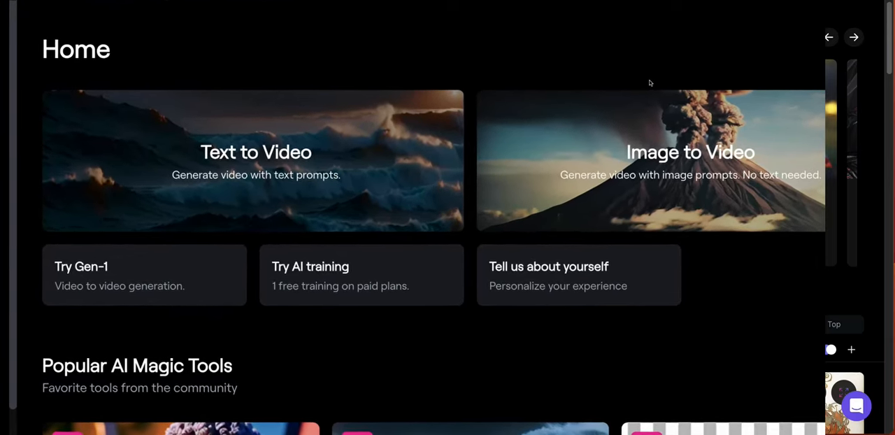
scroll("down", 3)
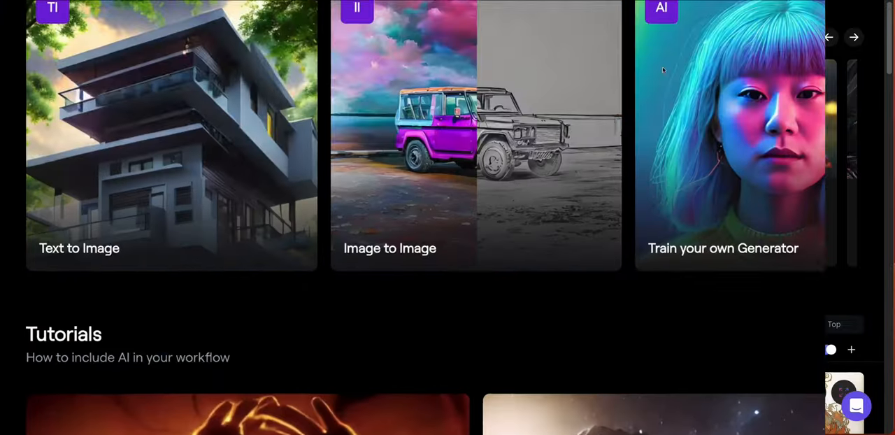
scroll("down", 3)
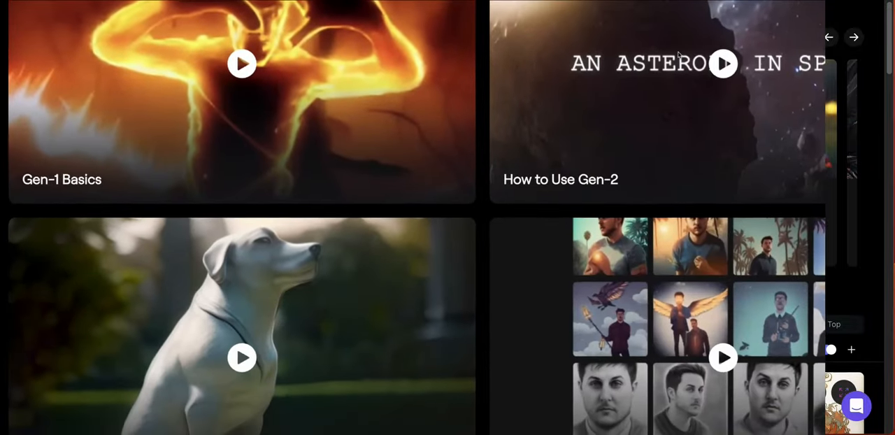
scroll("down", 3)
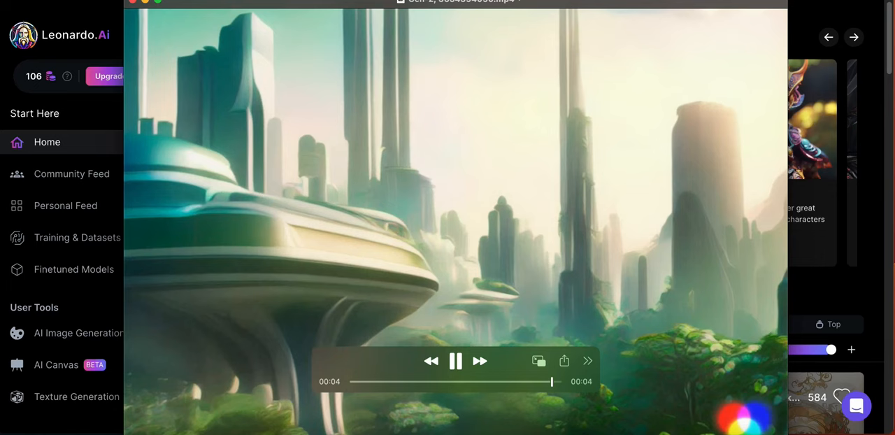
left_click(454, 360)
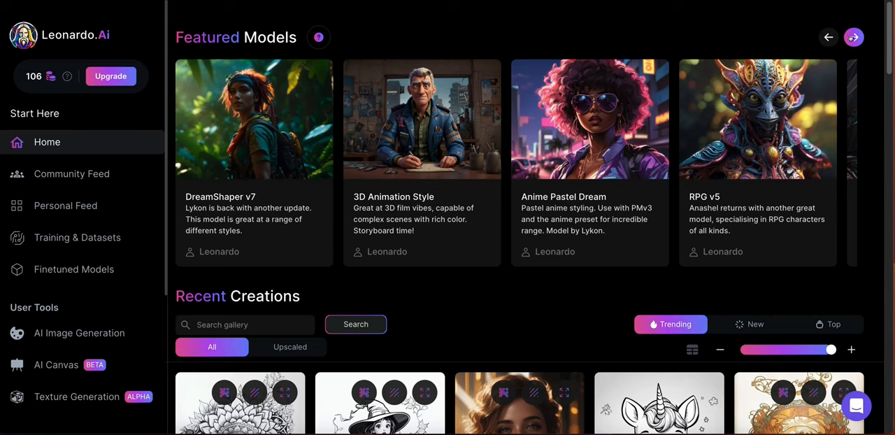
- Browse the featured models to Luna and start generating images with it
left_click(853, 36)
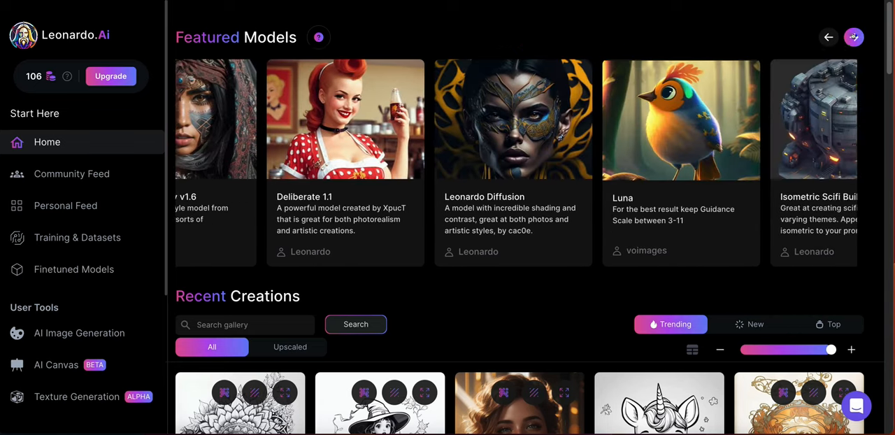
left_click(853, 36)
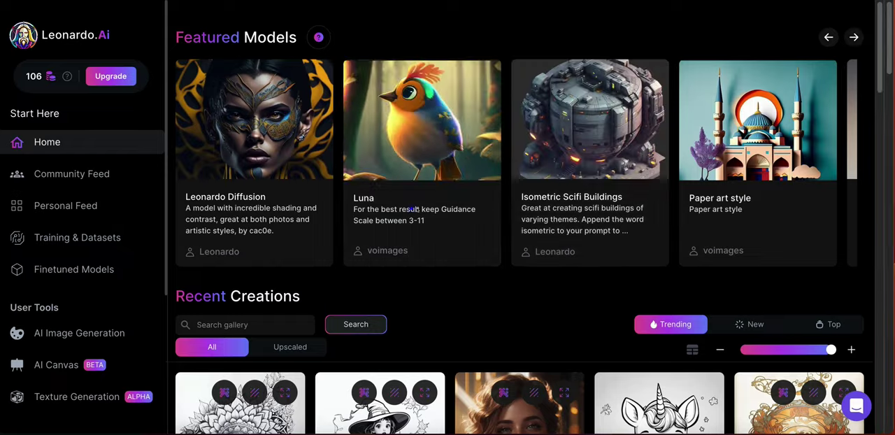
left_click(422, 119)
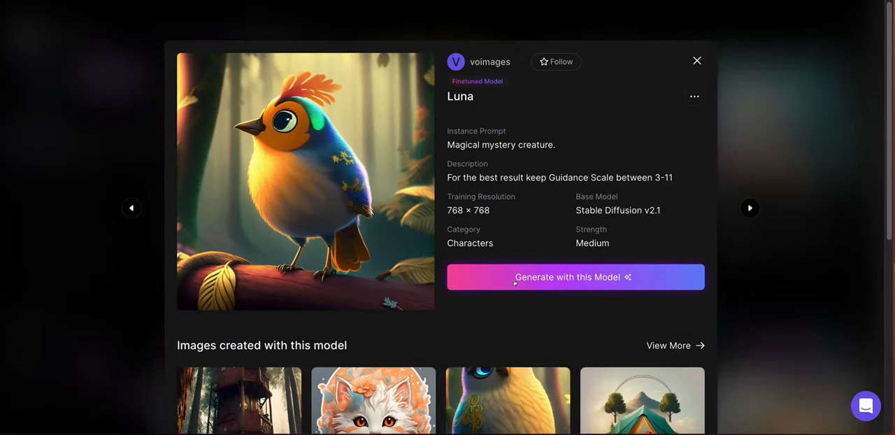
left_click(575, 277)
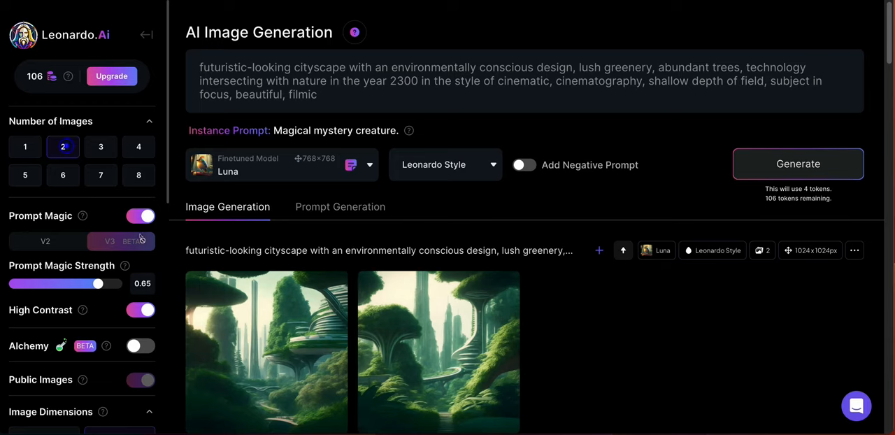
- Set the image dimensions to 1024 × 768 landscape (4:3) after briefly trying 1024 × 1024
scroll("down", 3)
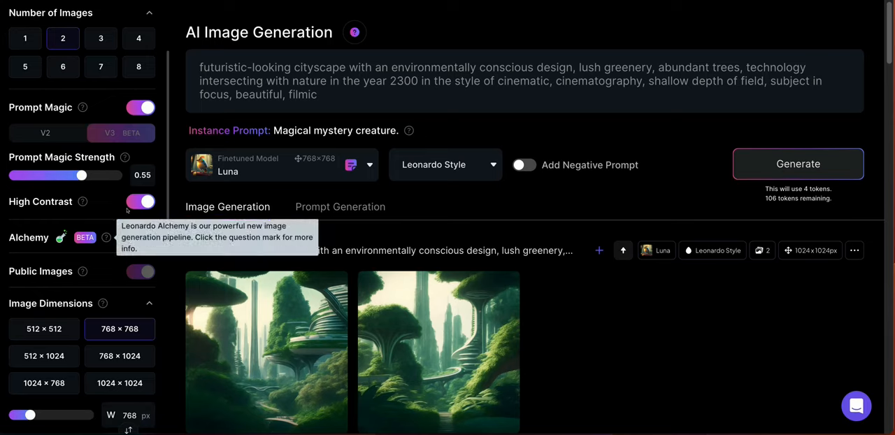
scroll("down", 3)
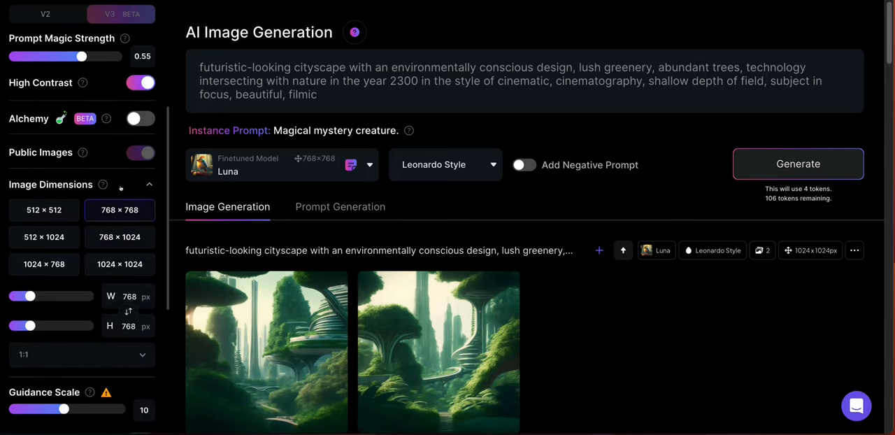
left_click(120, 264)
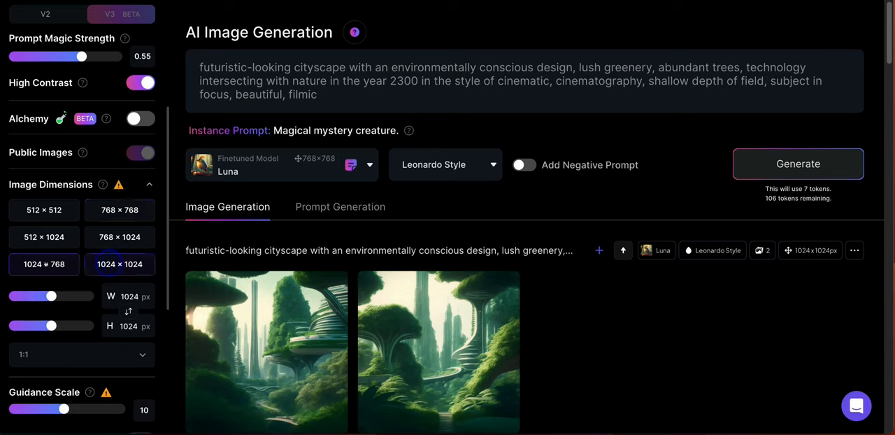
left_click(43, 249)
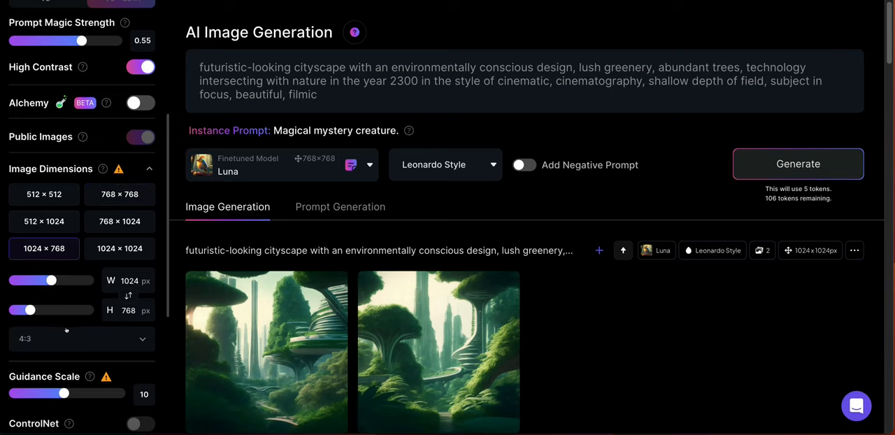
scroll("down", 3)
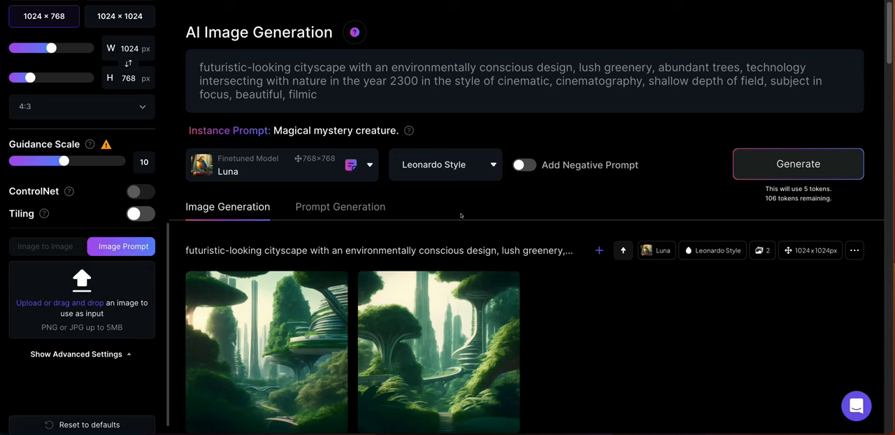
mouse_move(476, 273)
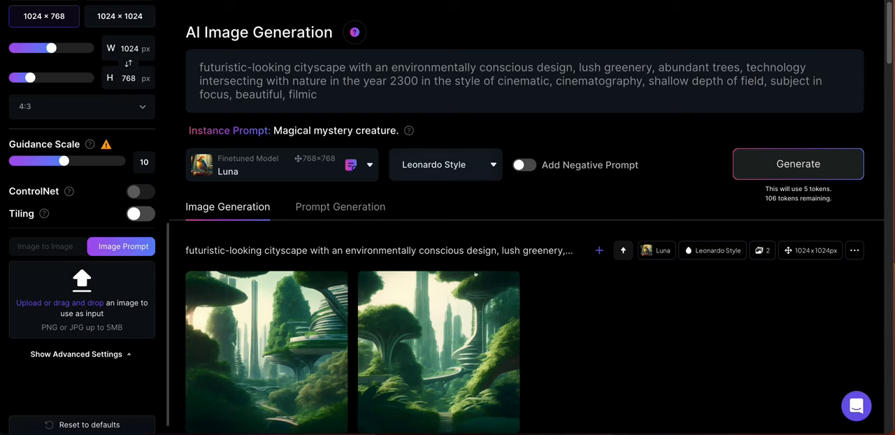
scroll("down", 3)
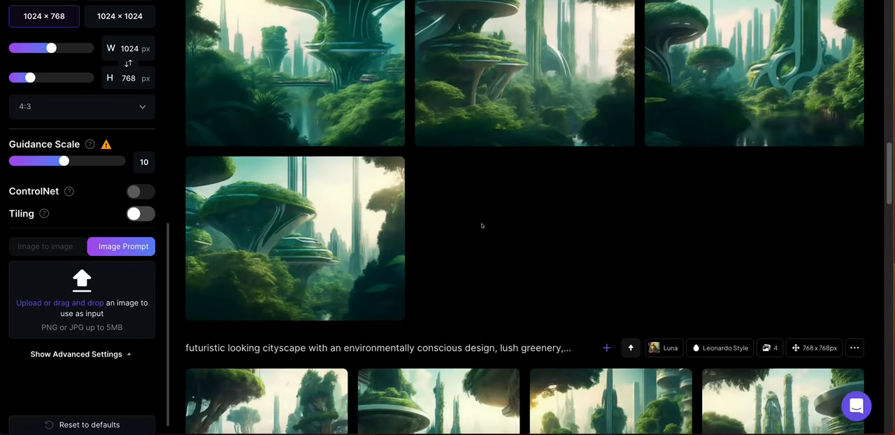
scroll("up", 3)
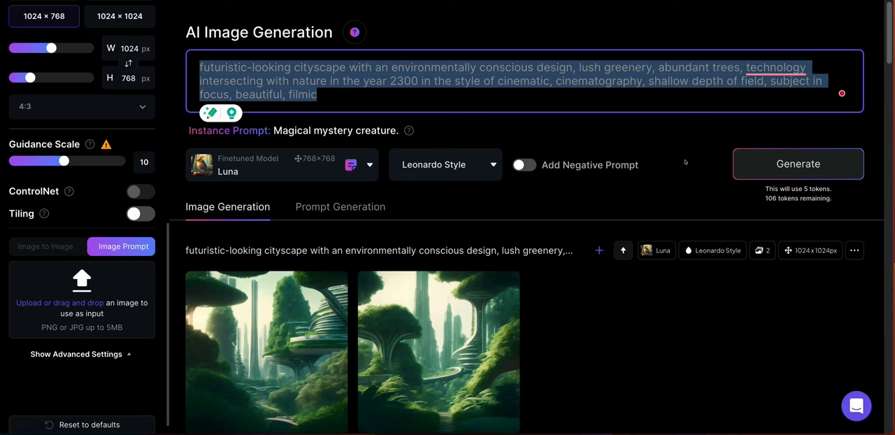
- Generate new cityscape images from the prompt and download the first one
left_click(797, 162)
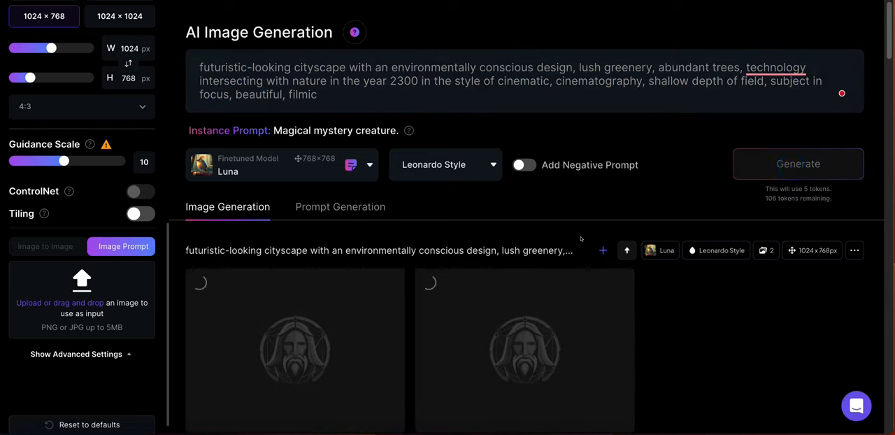
scroll("down", 3)
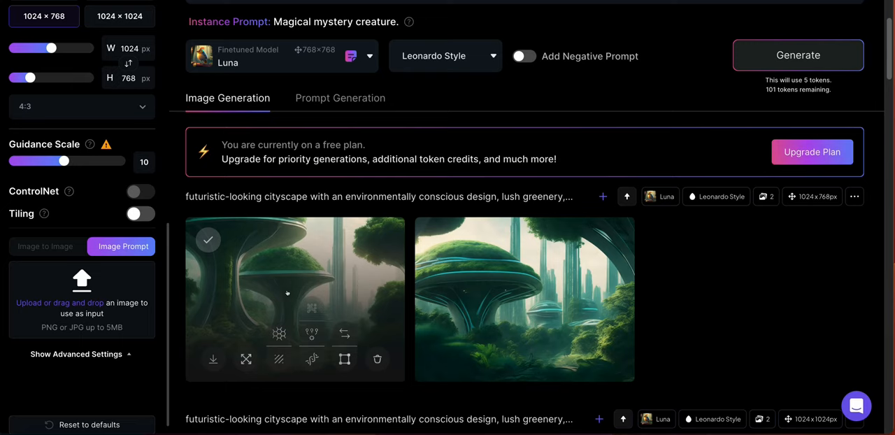
mouse_move(212, 358)
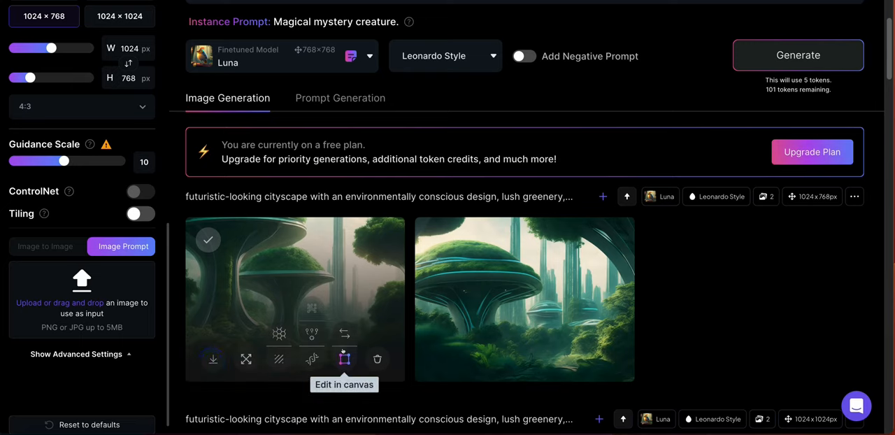
left_click(213, 358)
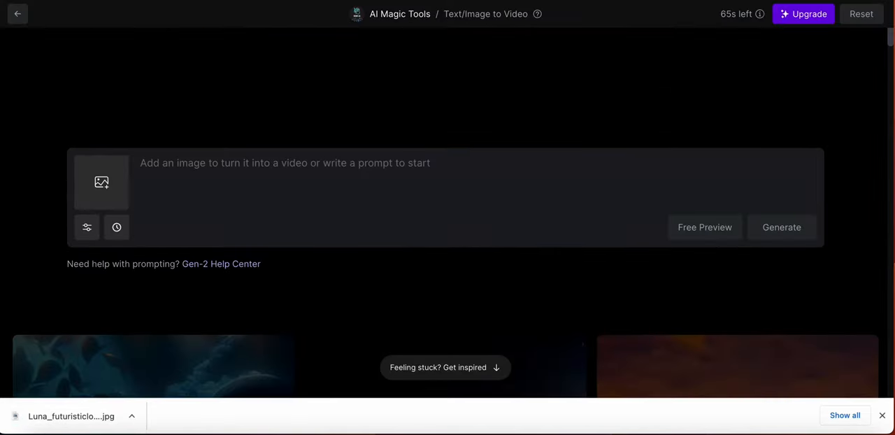
mouse_move(159, 58)
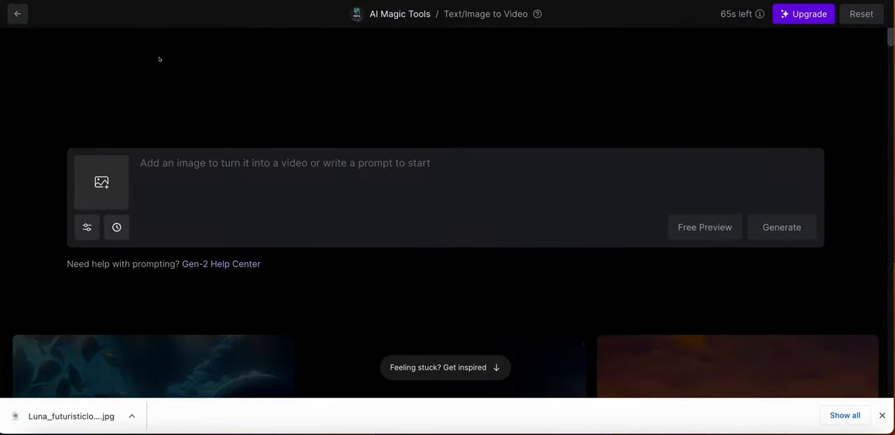
left_click(17, 14)
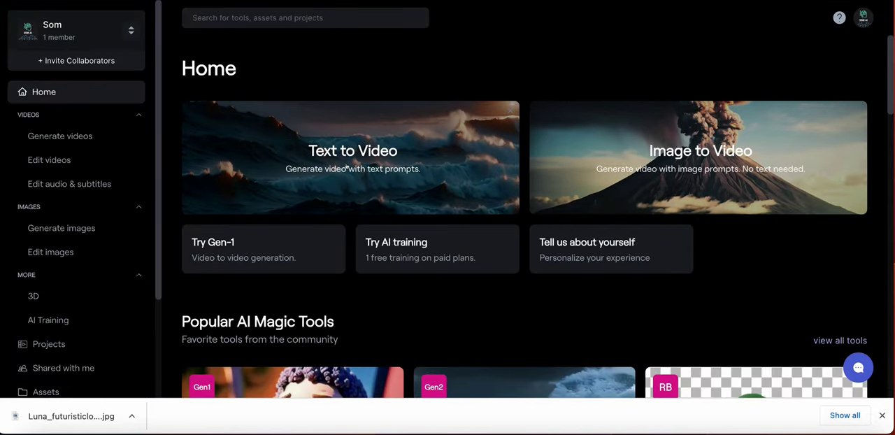
scroll("down", 3)
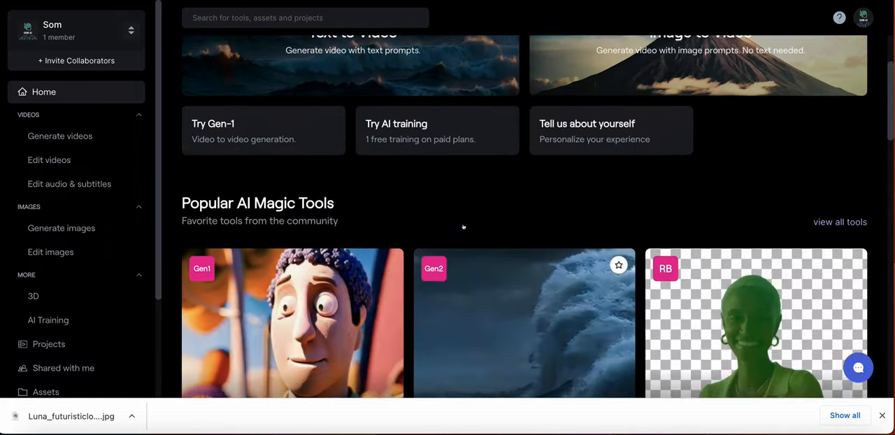
scroll("up", 3)
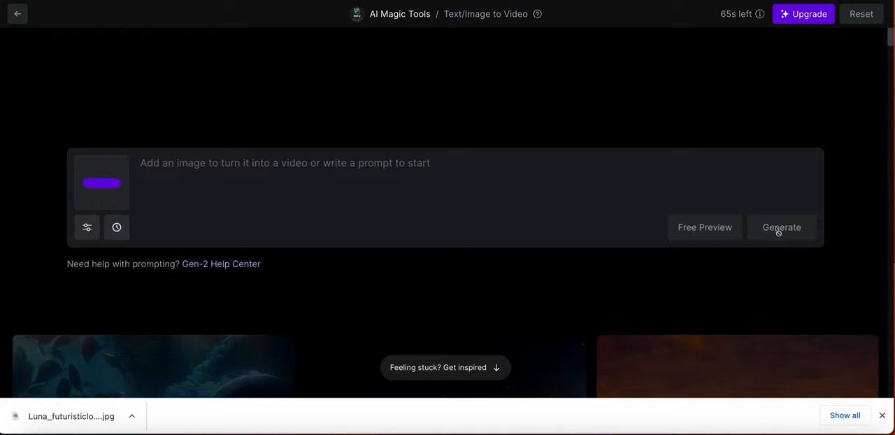
mouse_move(782, 227)
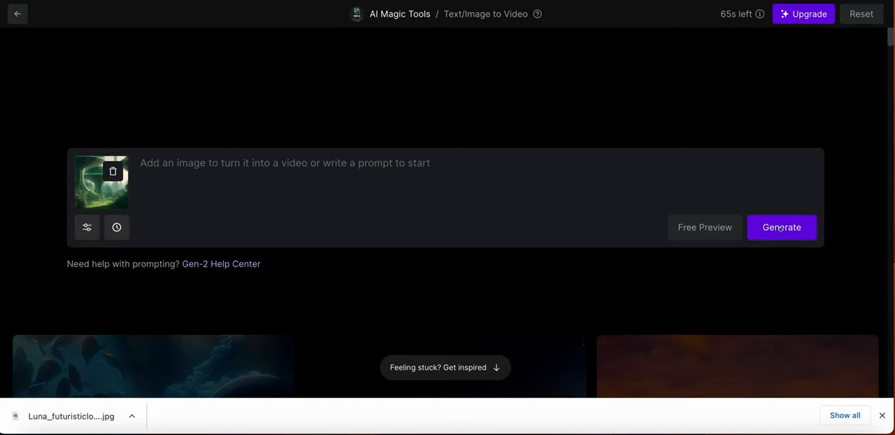
- Generate a Gen-2 video from the uploaded cityscape image
left_click(781, 226)
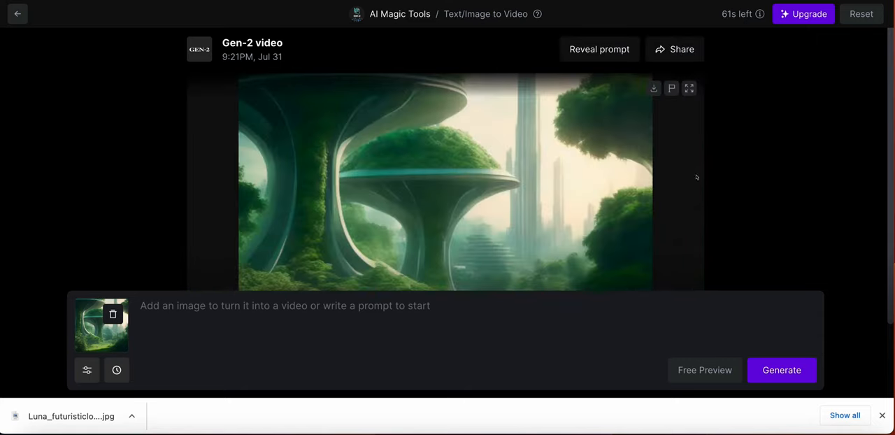
mouse_move(688, 86)
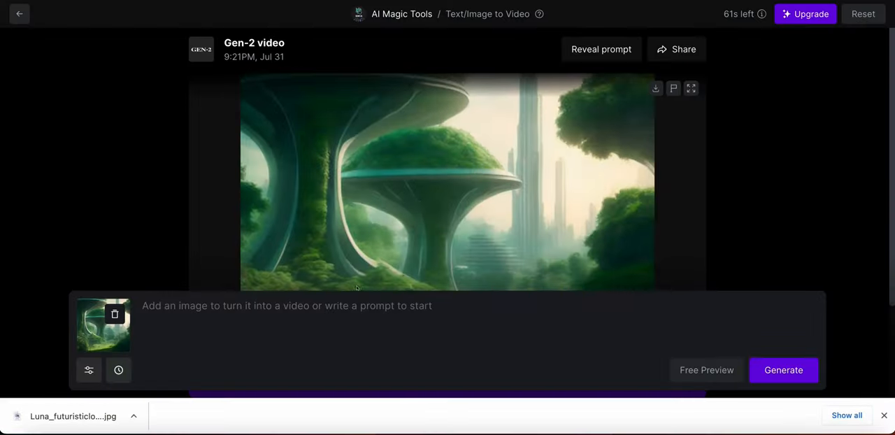
- Download the finished Gen-2 cityscape video from the player
left_click(448, 182)
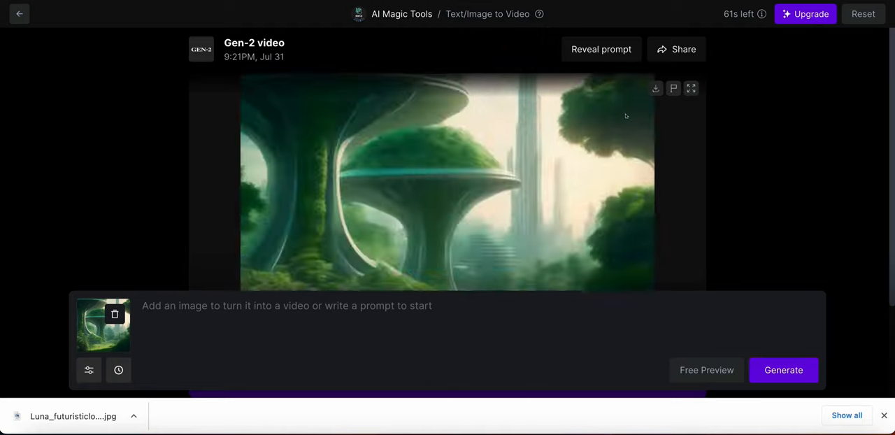
mouse_move(654, 88)
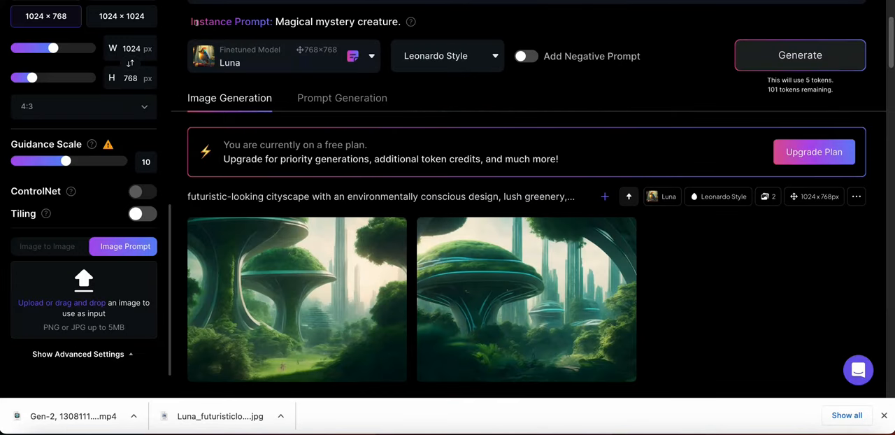
- Browse the Personal Feed, view the female adventurer image's prompt details, then return to the feed
scroll("up", 3)
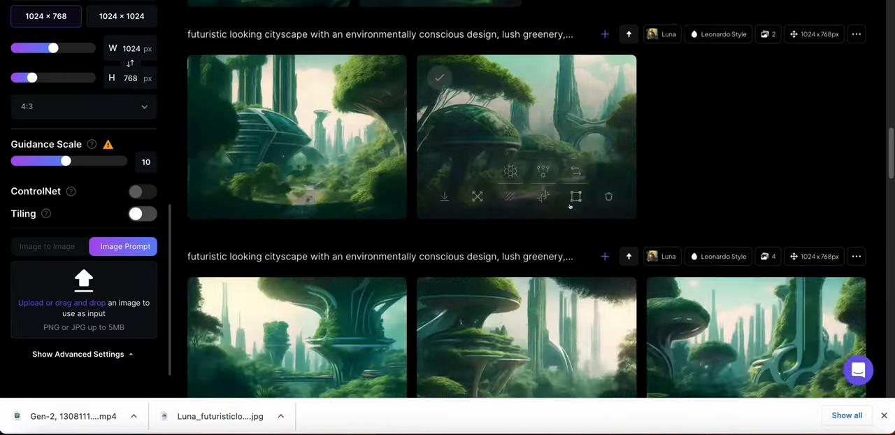
scroll("down", 3)
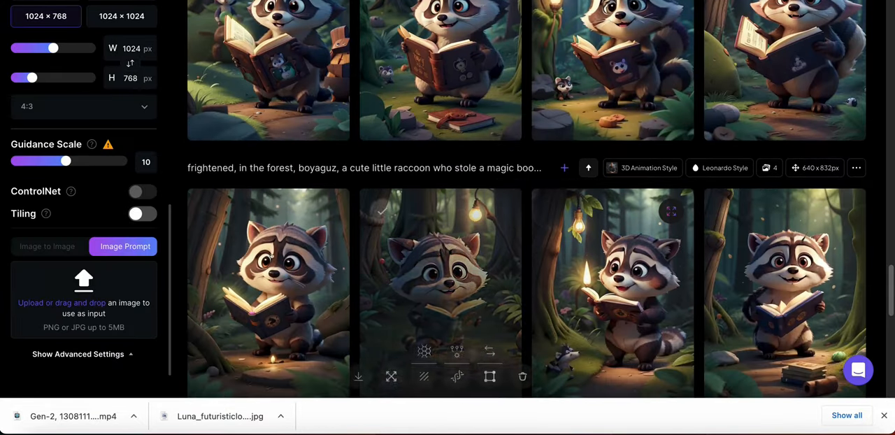
scroll("down", 3)
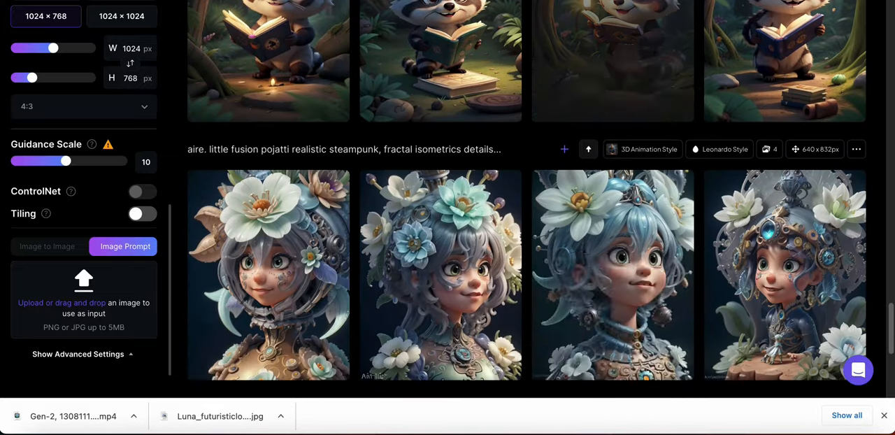
scroll("down", 3)
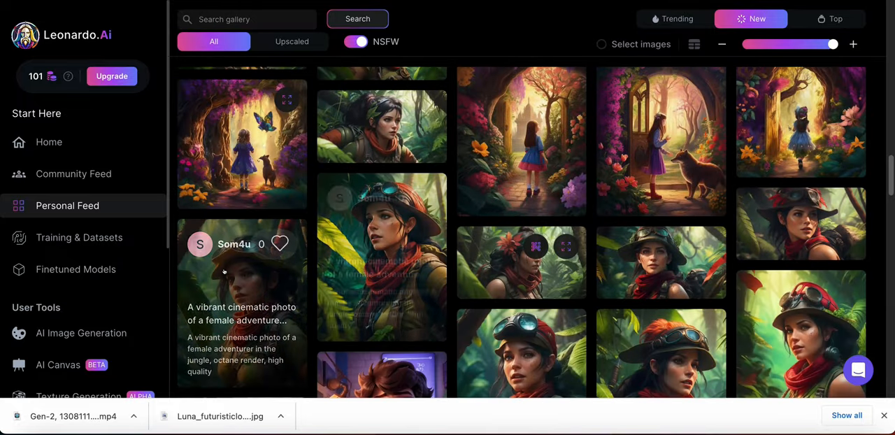
left_click(381, 258)
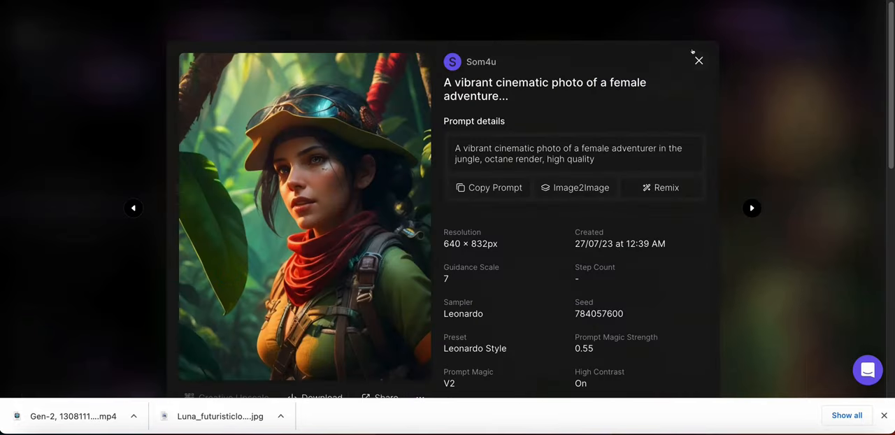
left_click(698, 60)
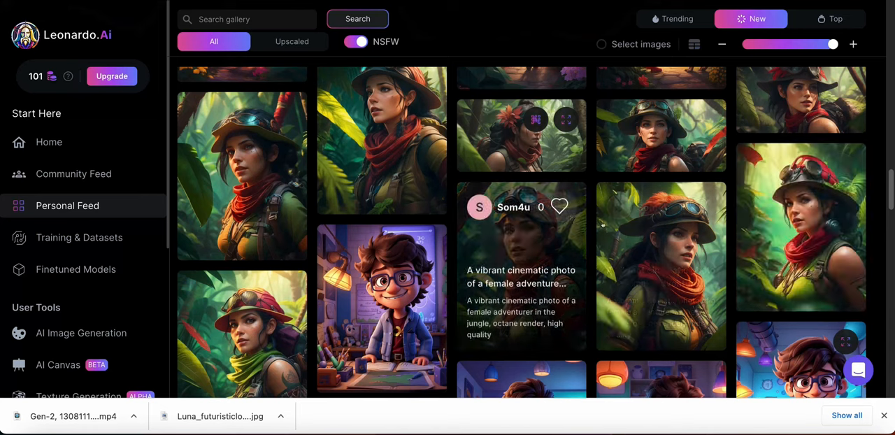